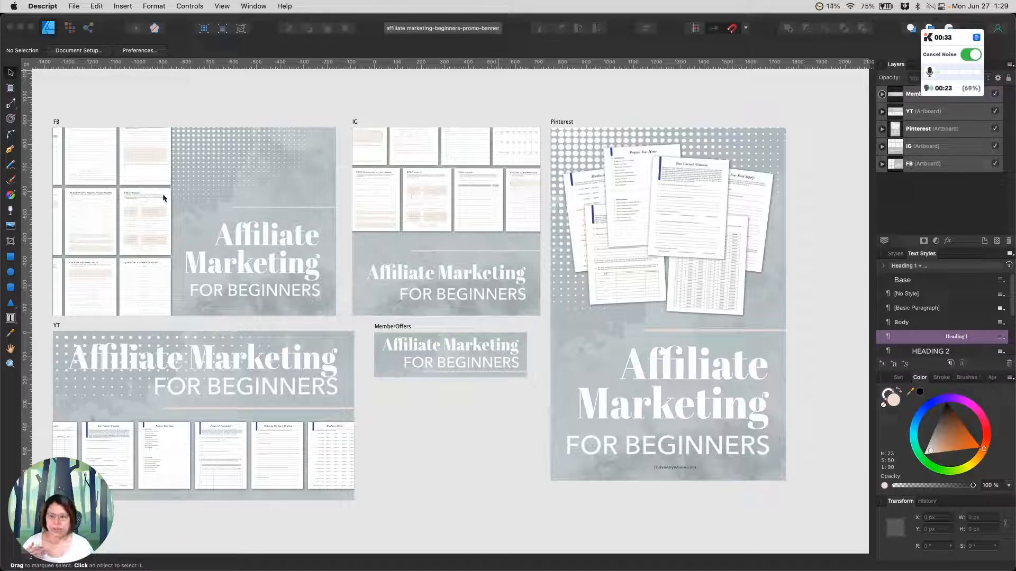
mouse_move(382, 130)
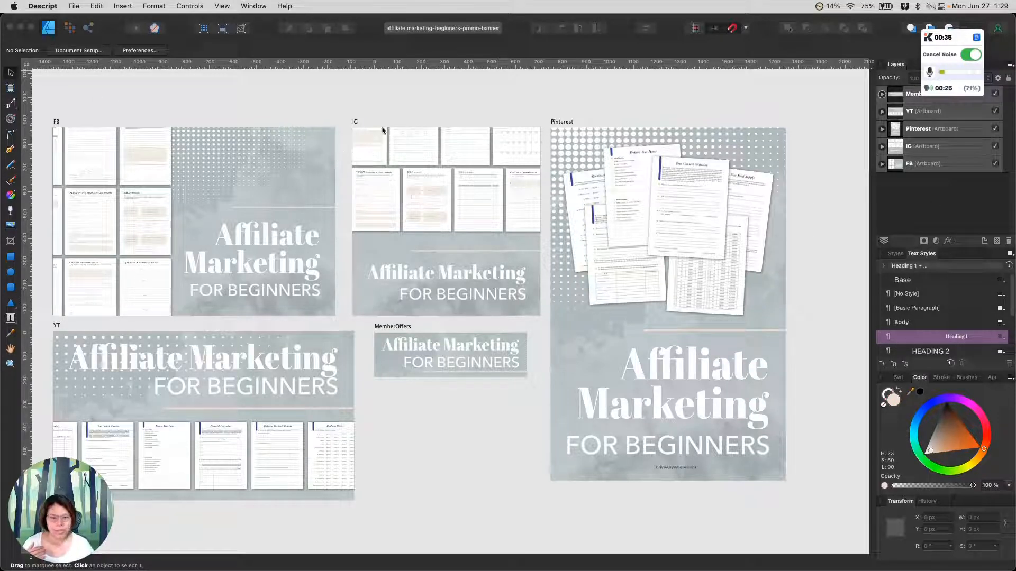
mouse_move(51, 360)
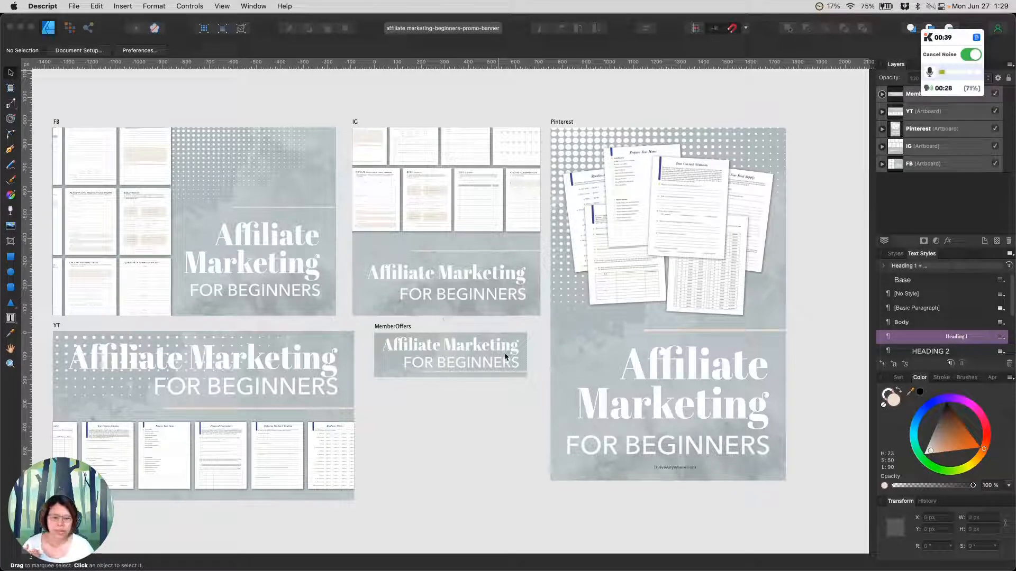
mouse_move(459, 393)
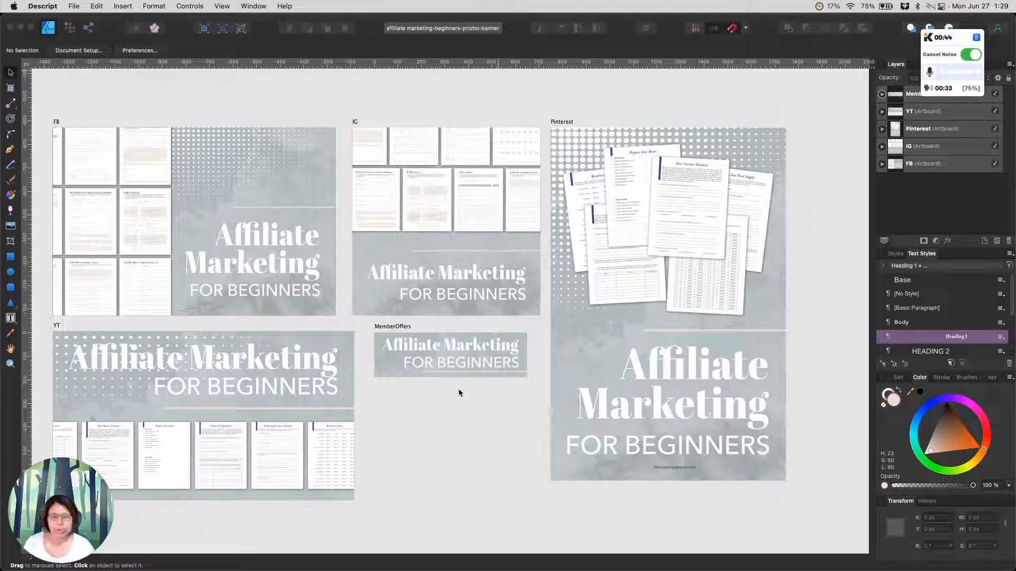
mouse_move(537, 422)
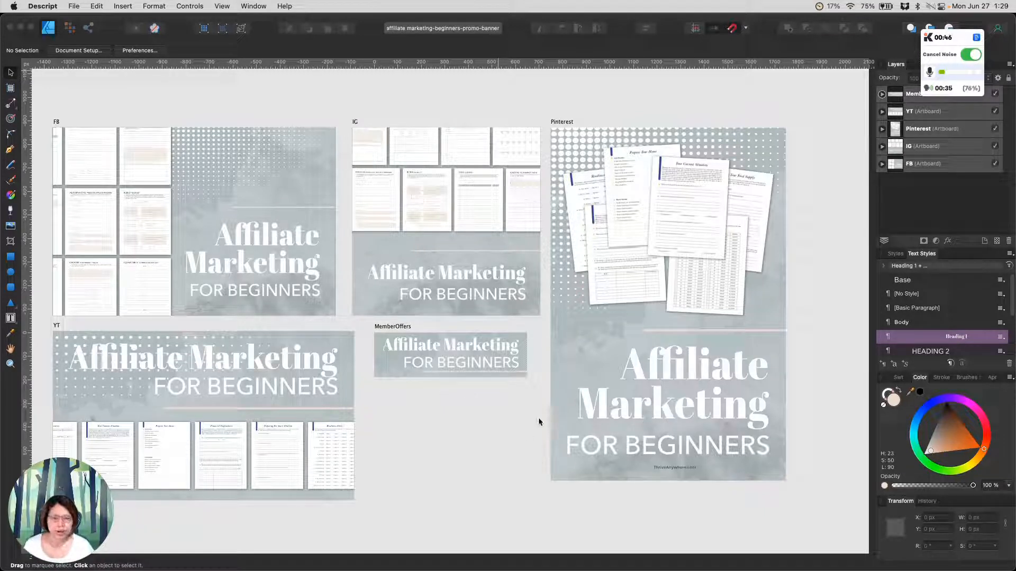
mouse_move(373, 333)
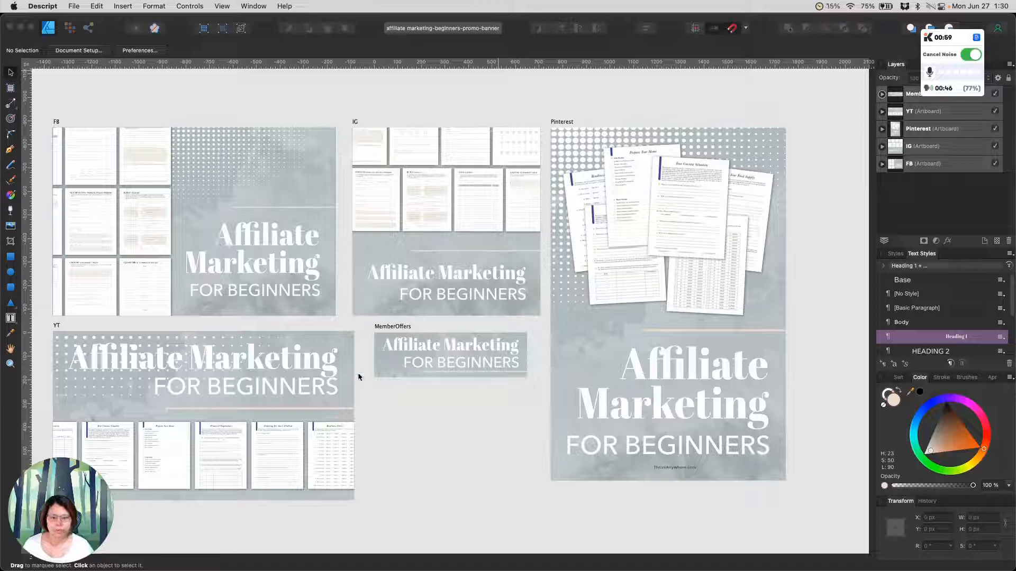
mouse_move(318, 420)
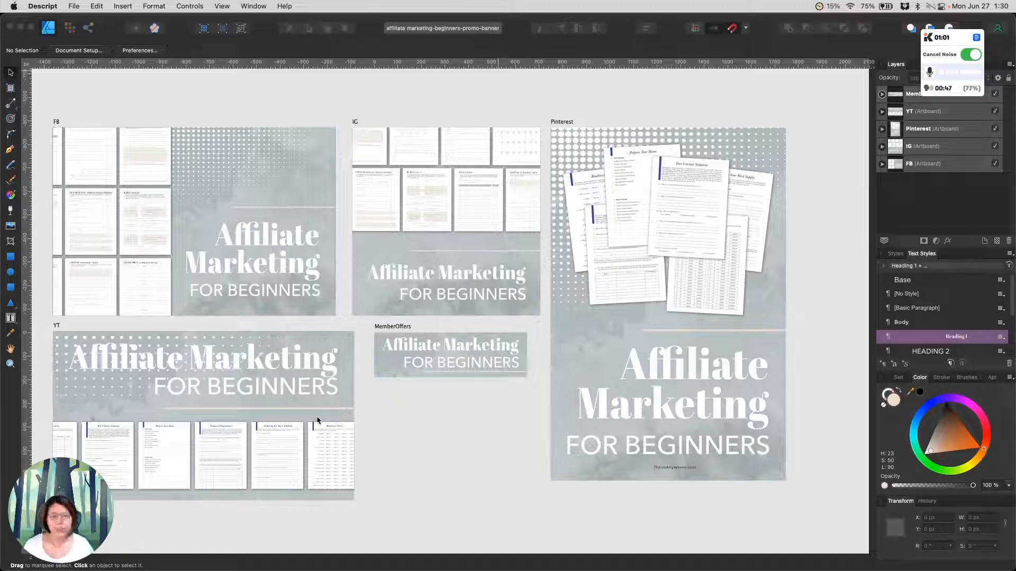
mouse_move(293, 387)
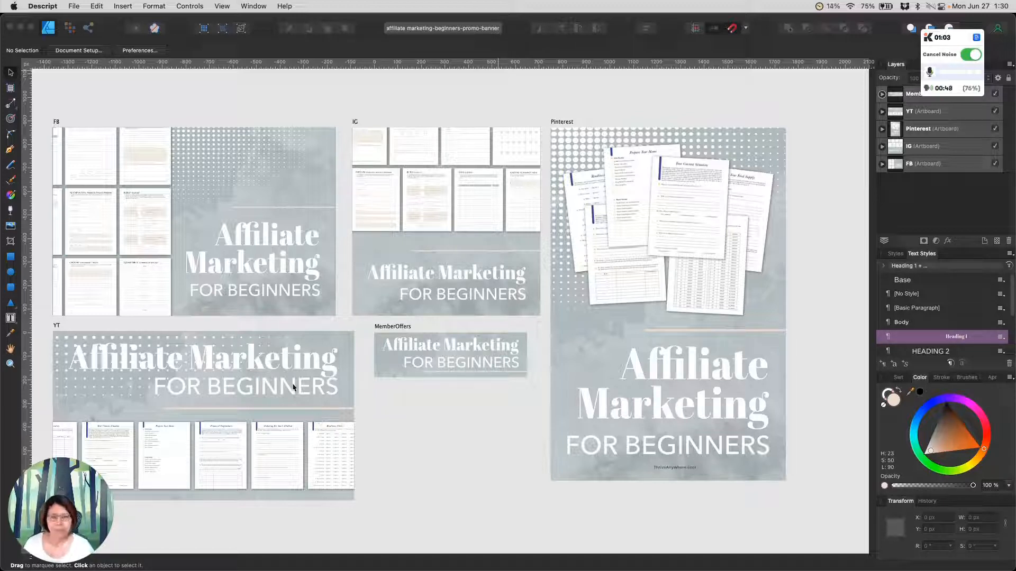
mouse_move(609, 141)
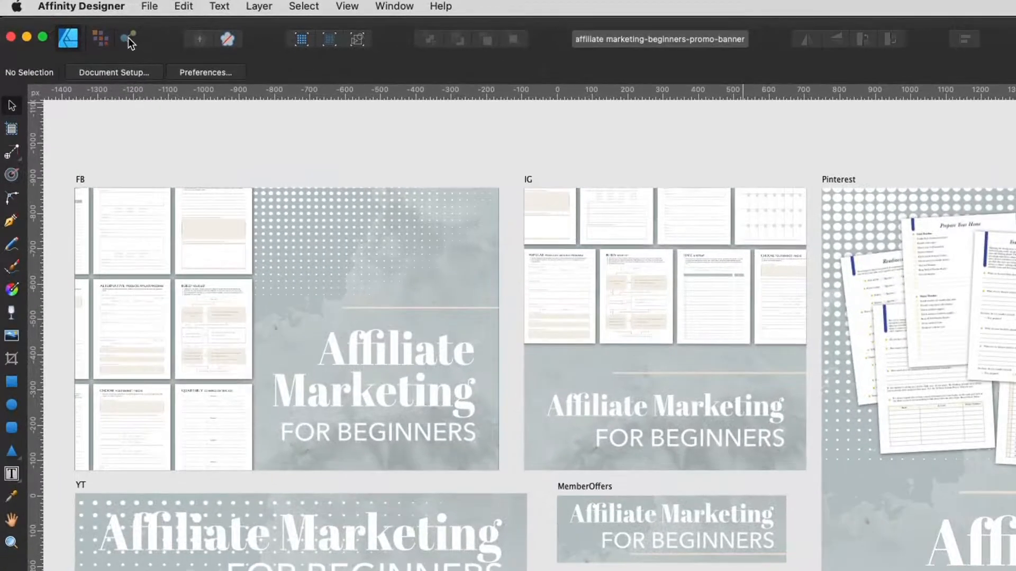
mouse_move(129, 41)
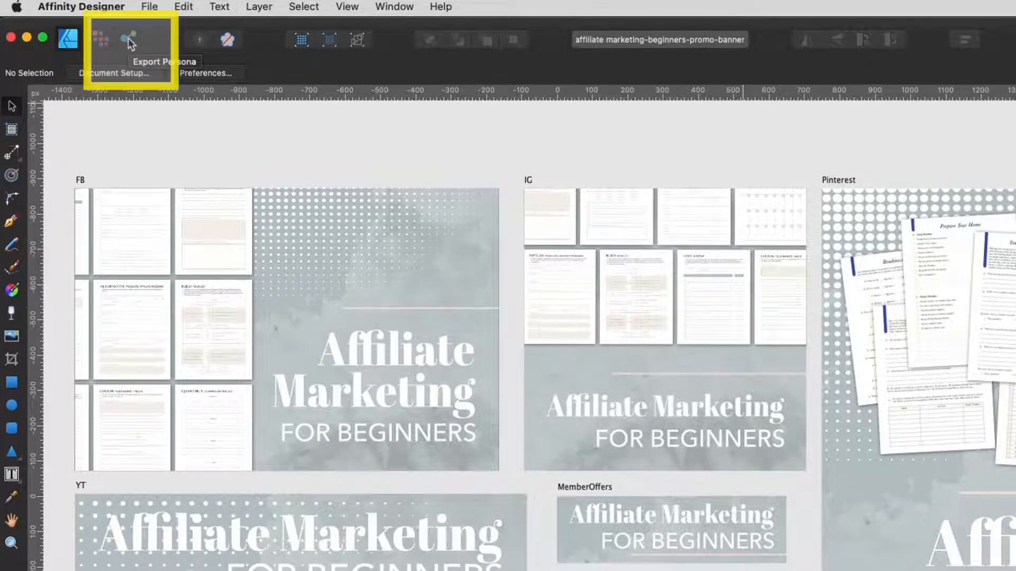
Enter the Export Persona to show the five banners as PNG slices
click(130, 39)
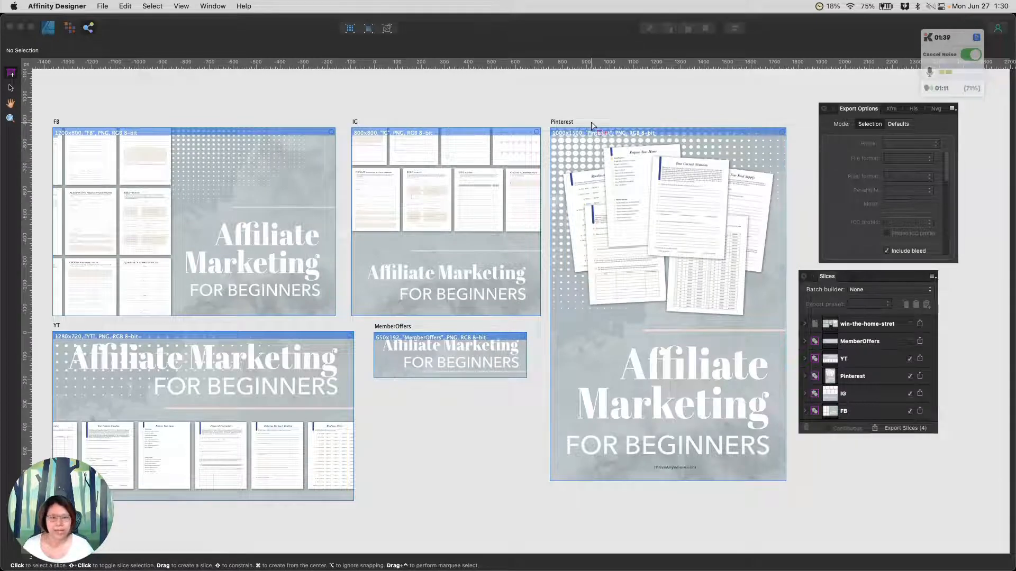
mouse_move(596, 158)
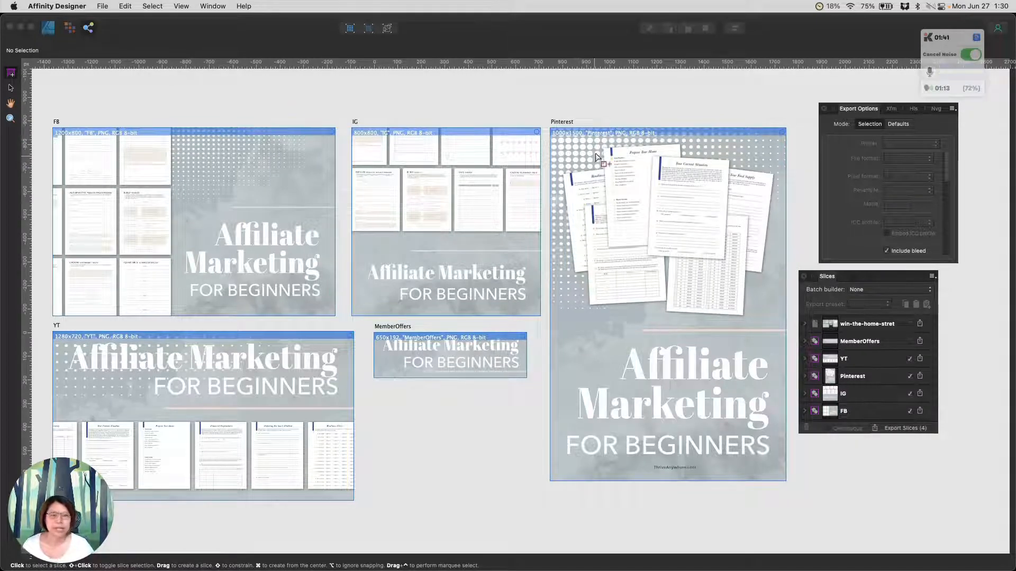
mouse_move(622, 308)
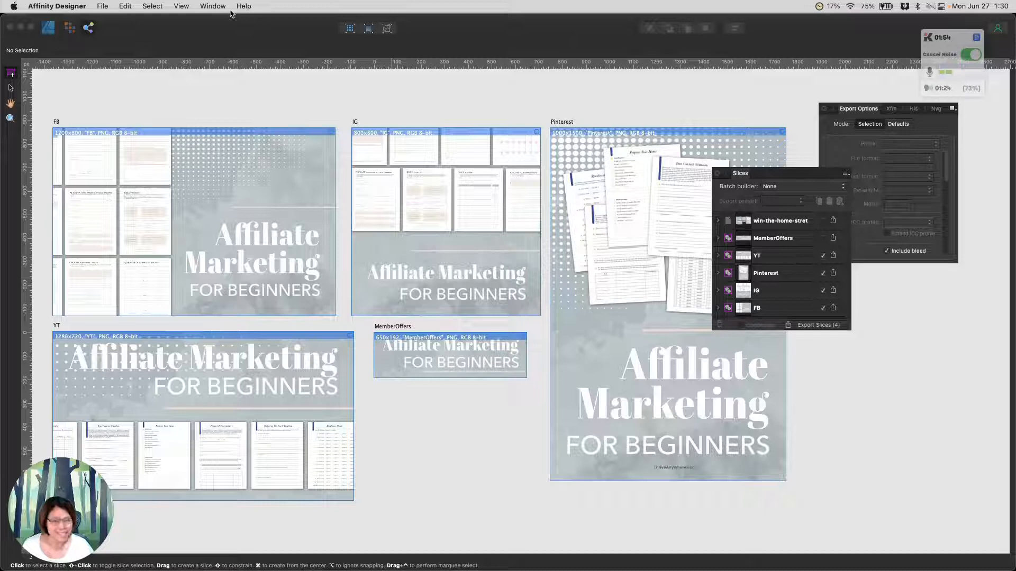
click(213, 6)
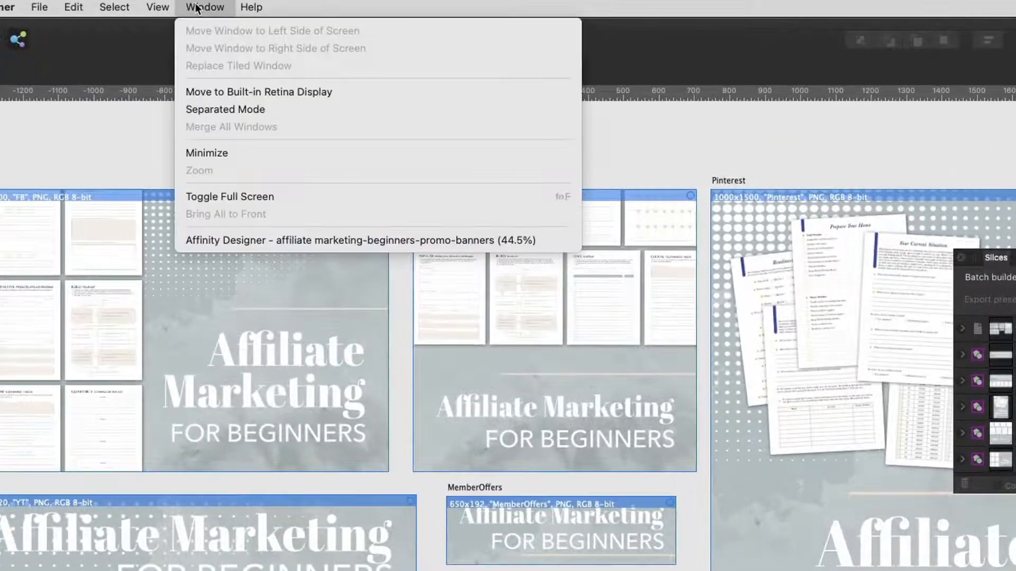
click(157, 9)
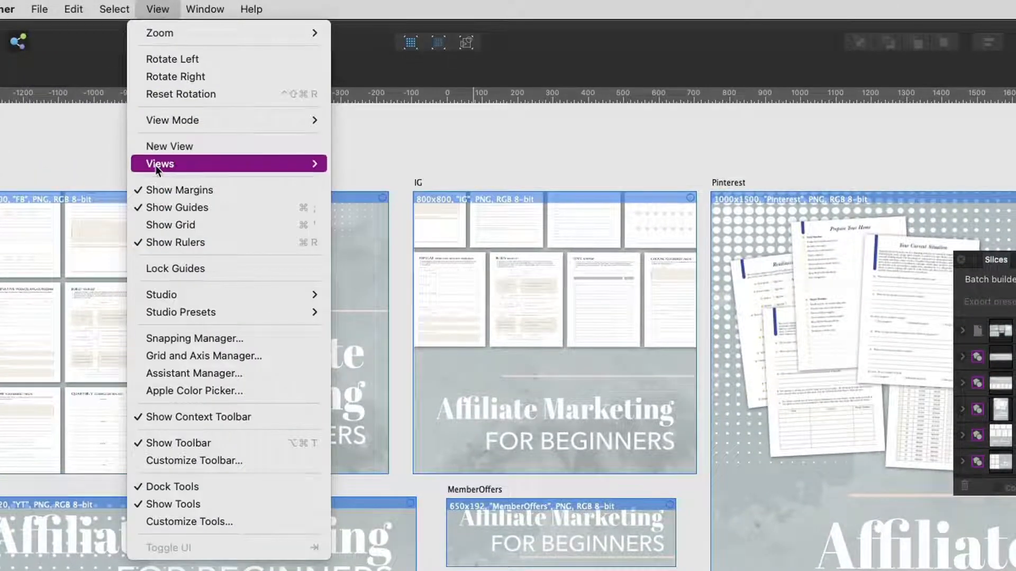
mouse_move(174, 268)
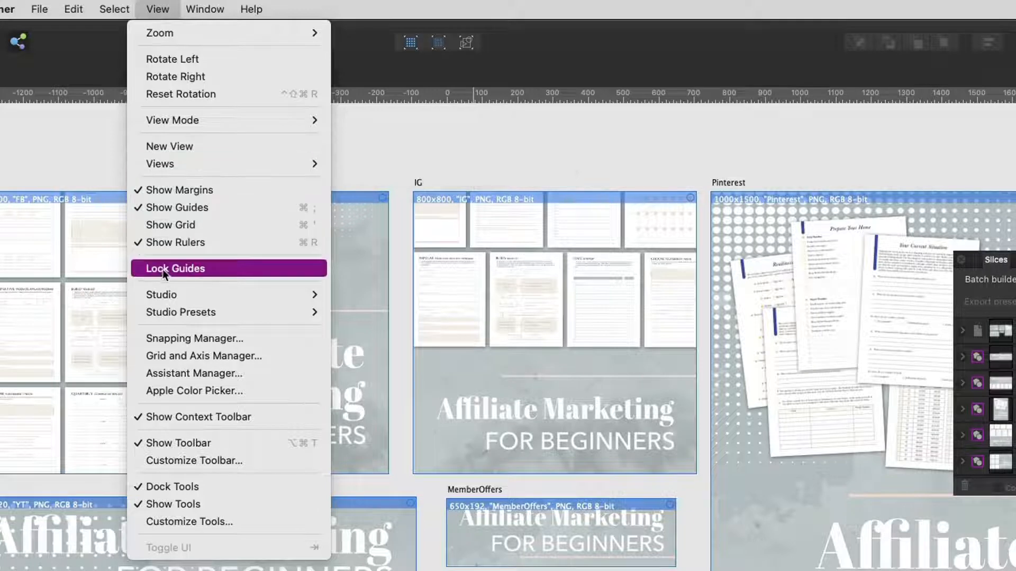
mouse_move(227, 295)
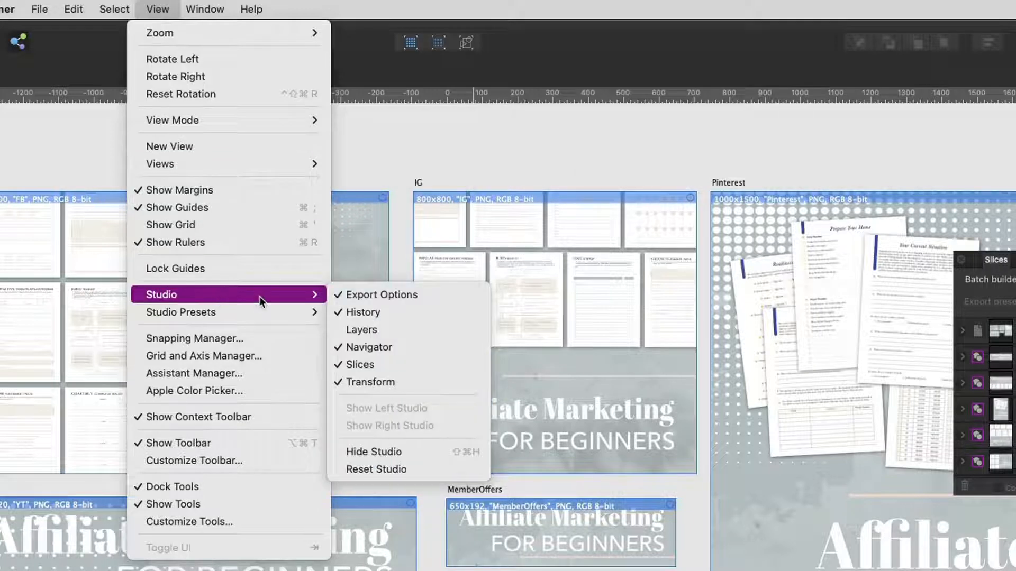
mouse_move(382, 364)
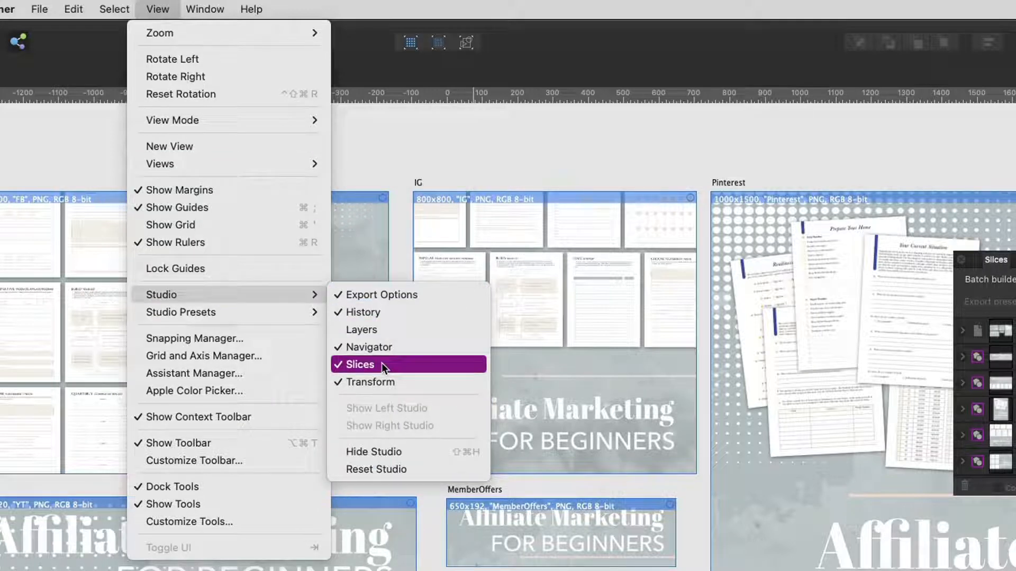
mouse_move(913, 352)
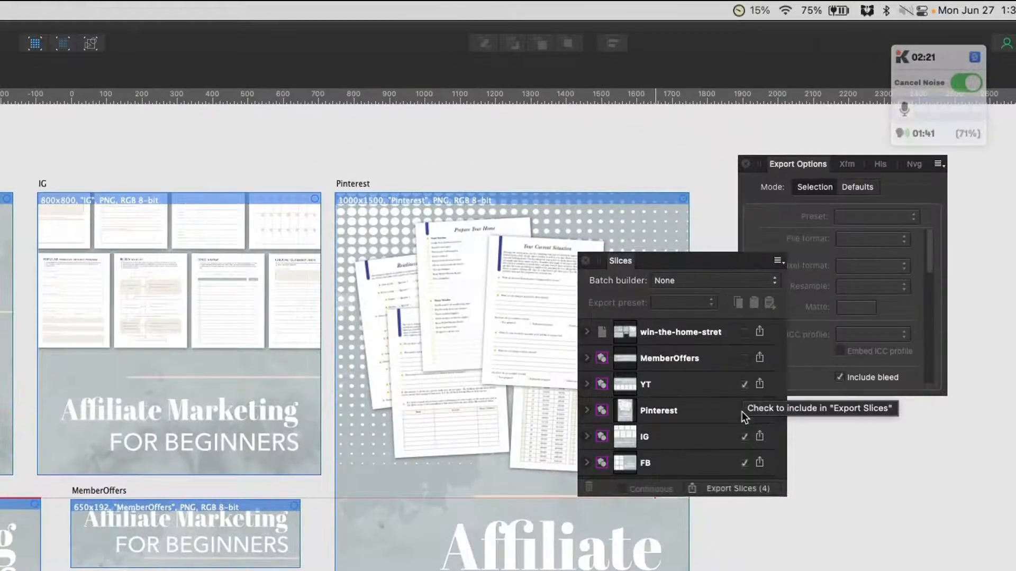
Tick MemberOffers, YT, Pinterest, IG and FB slices for export, excluding the page slice
click(744, 410)
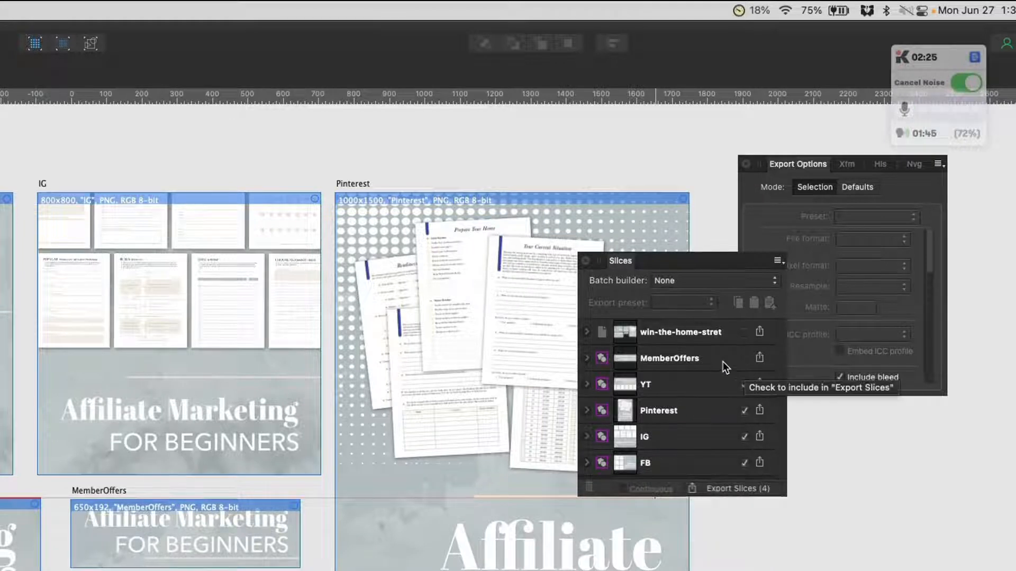
mouse_move(748, 361)
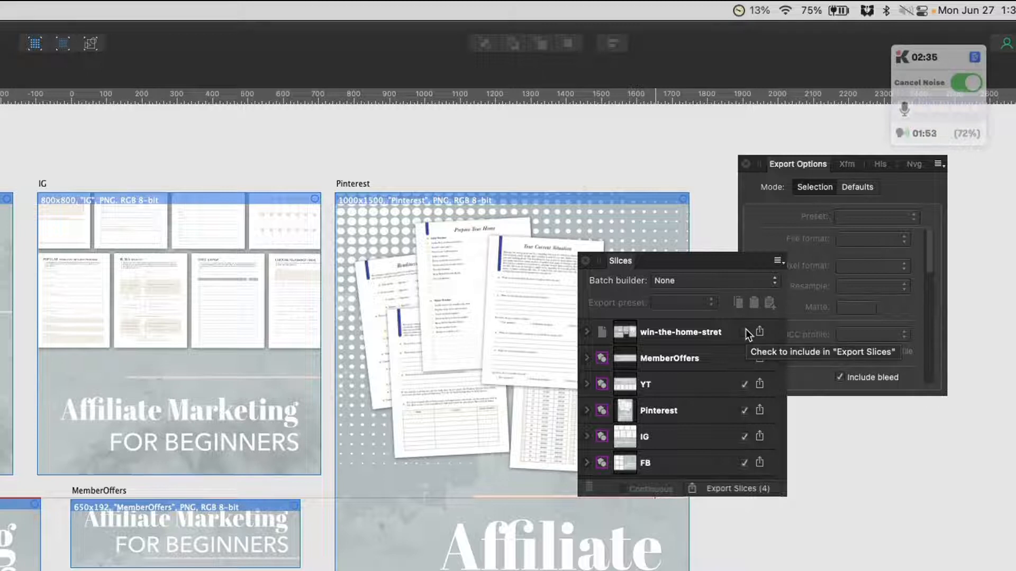
mouse_move(748, 395)
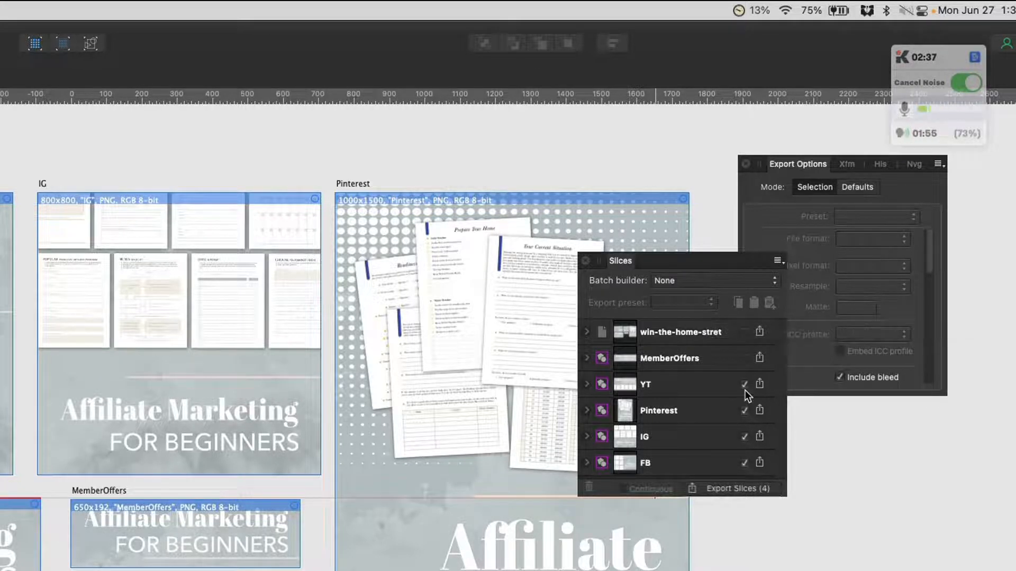
click(744, 410)
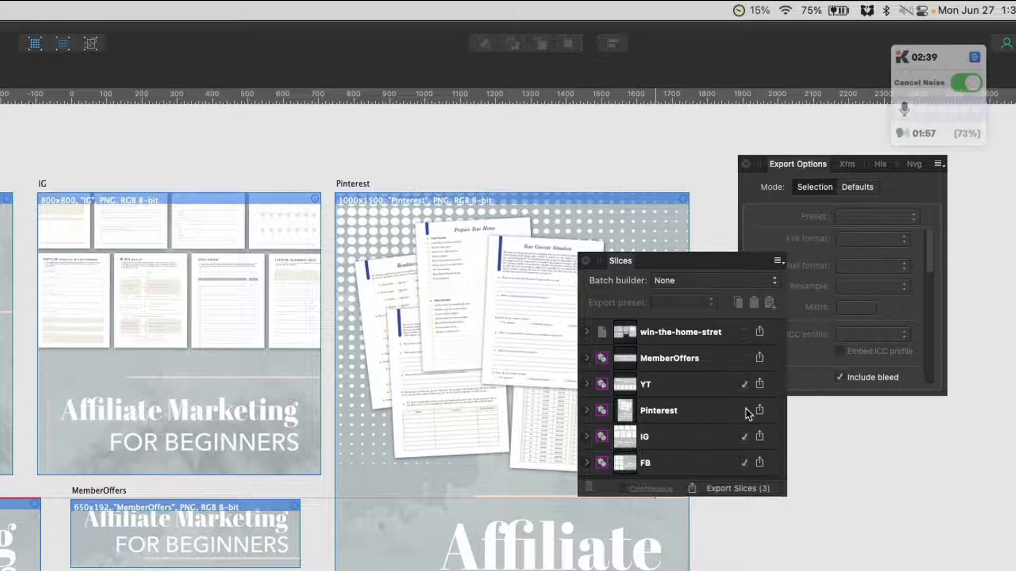
click(744, 410)
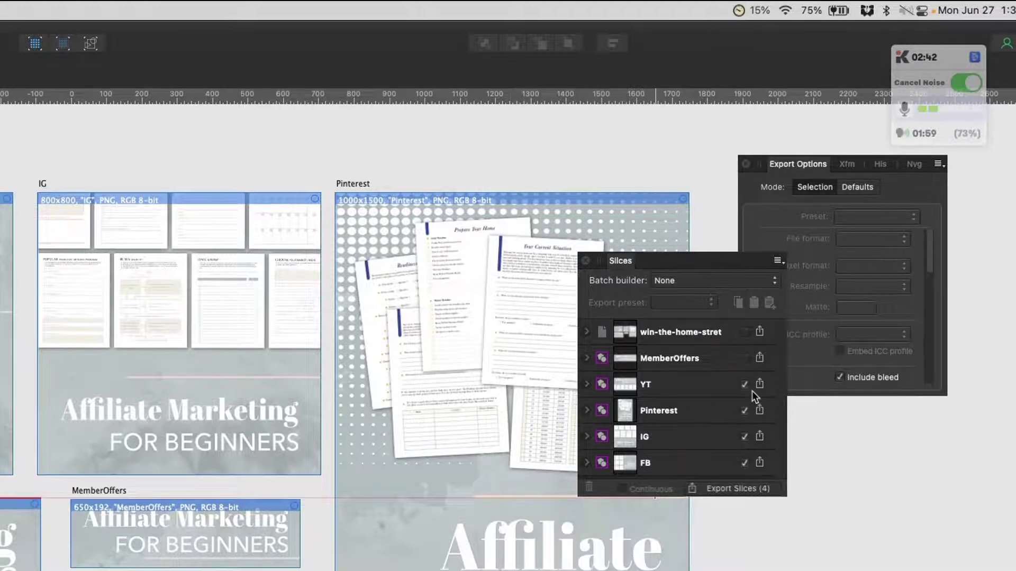
mouse_move(760, 387)
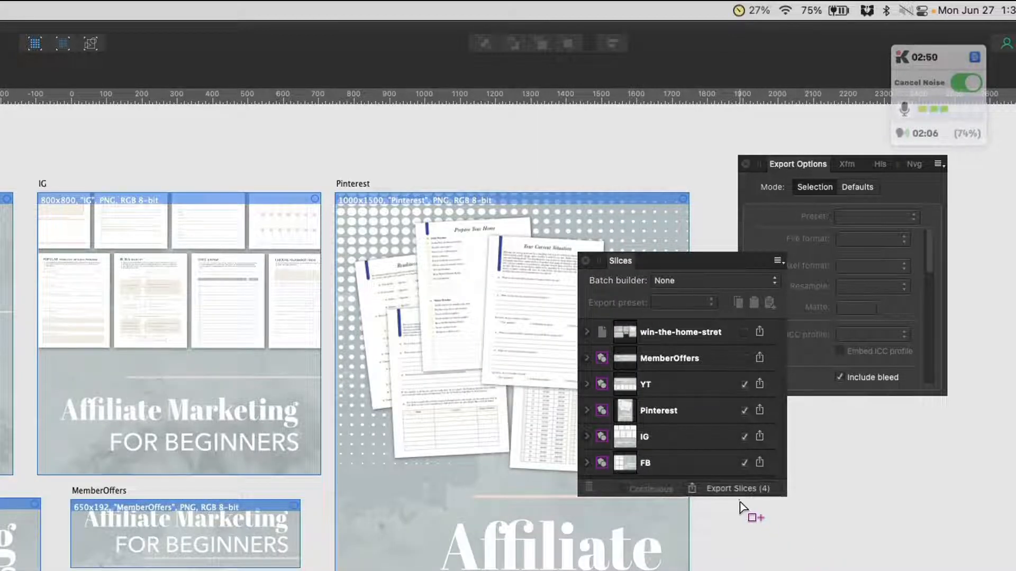
click(727, 489)
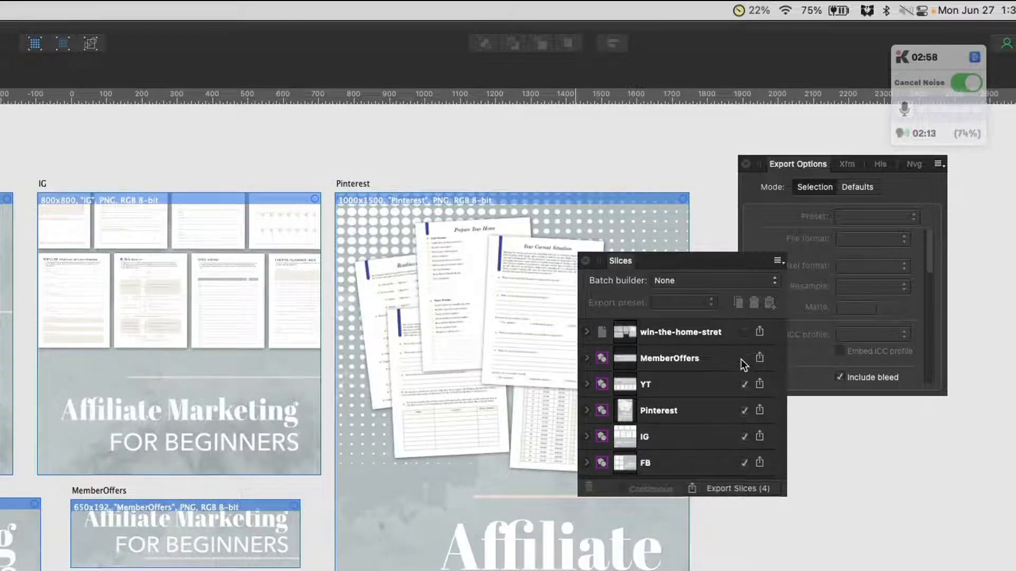
click(744, 358)
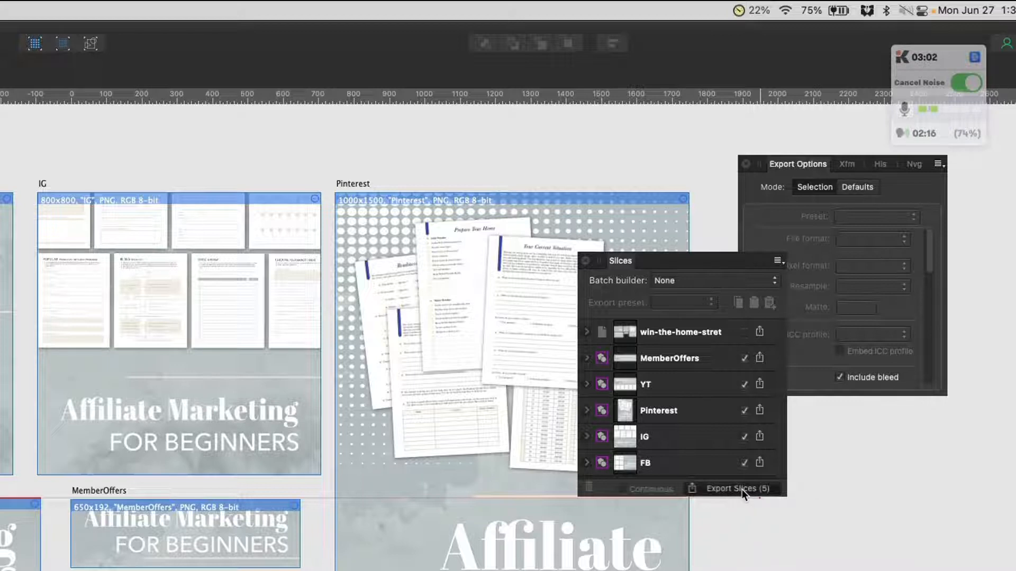
click(730, 488)
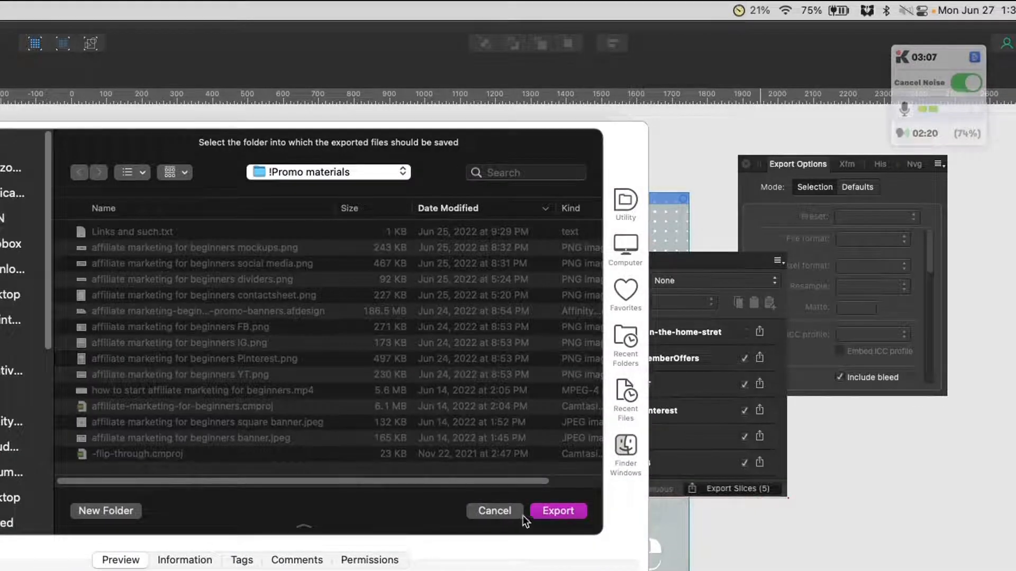
mouse_move(466, 489)
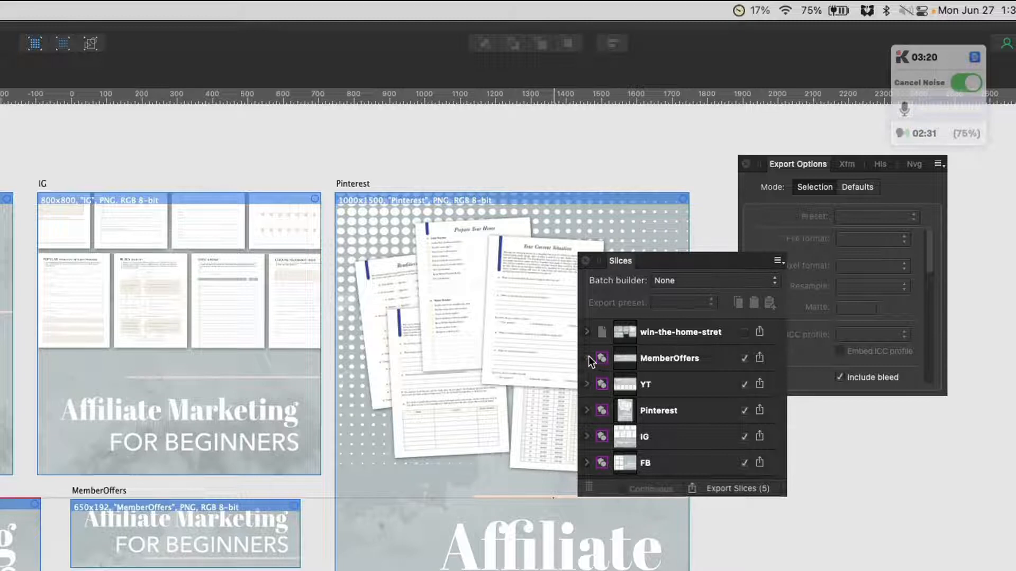
Expand the MemberOffers slice, browse its format list, and add a second PNG format
click(587, 357)
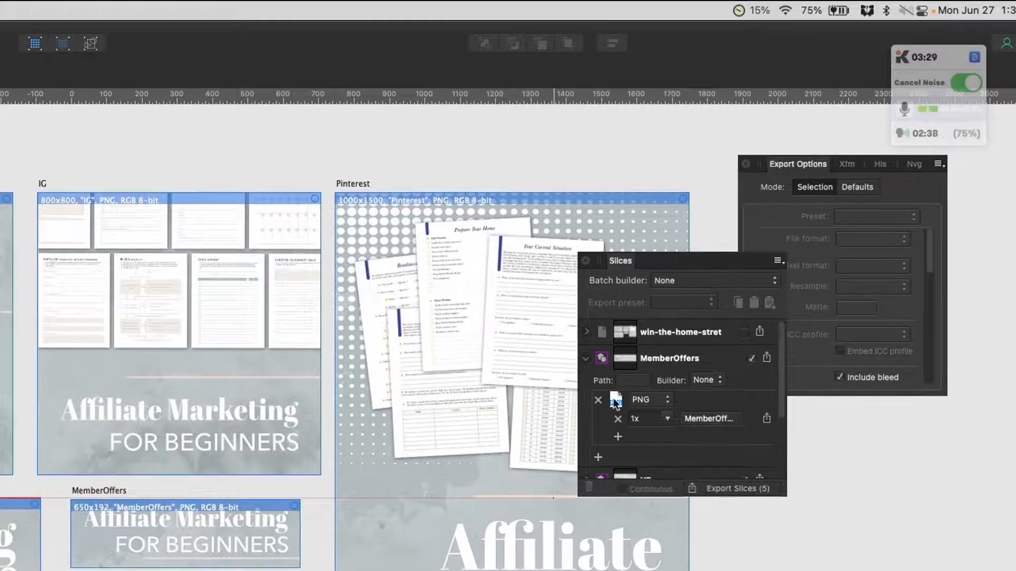
click(649, 399)
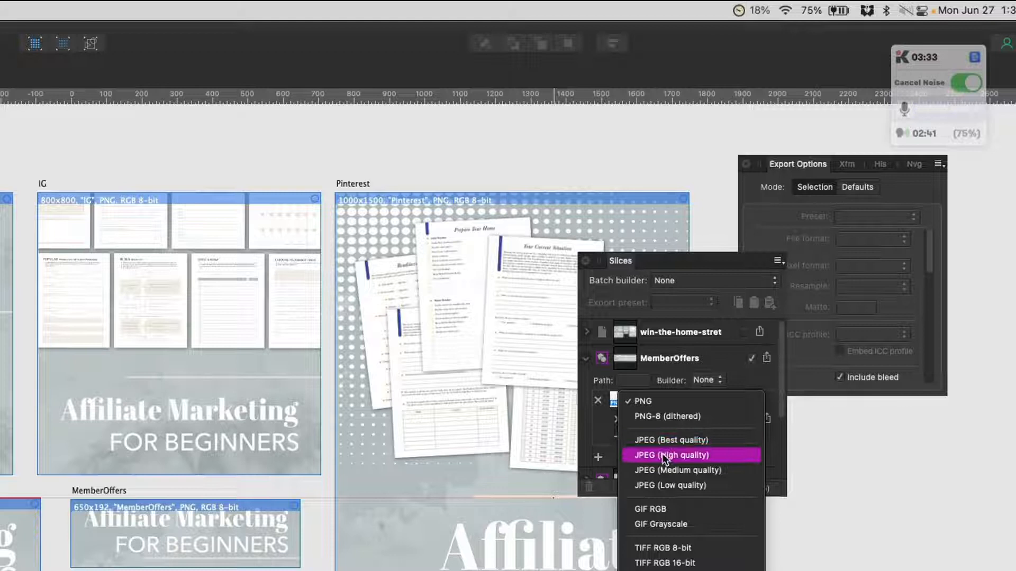
mouse_move(666, 289)
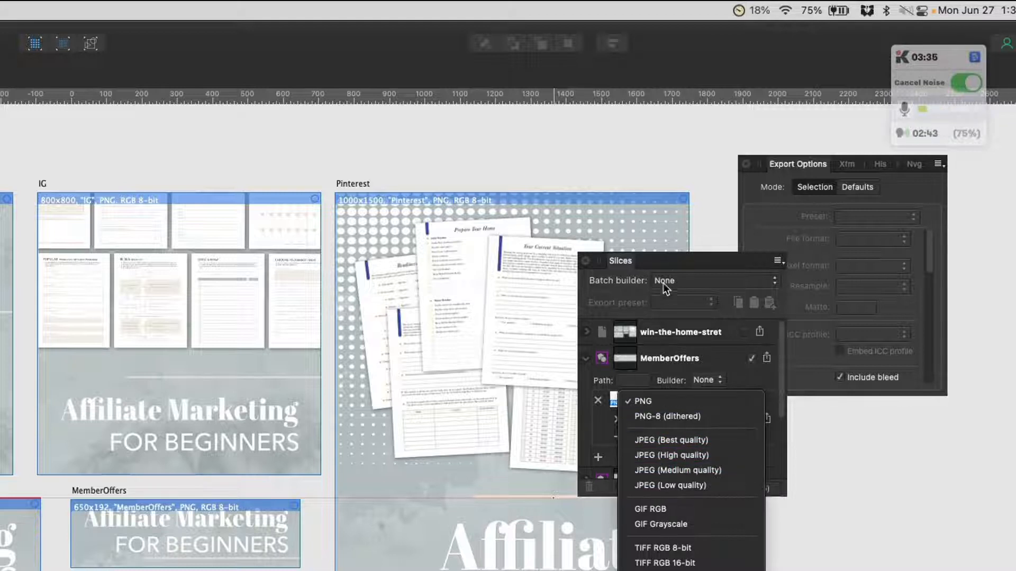
click(641, 400)
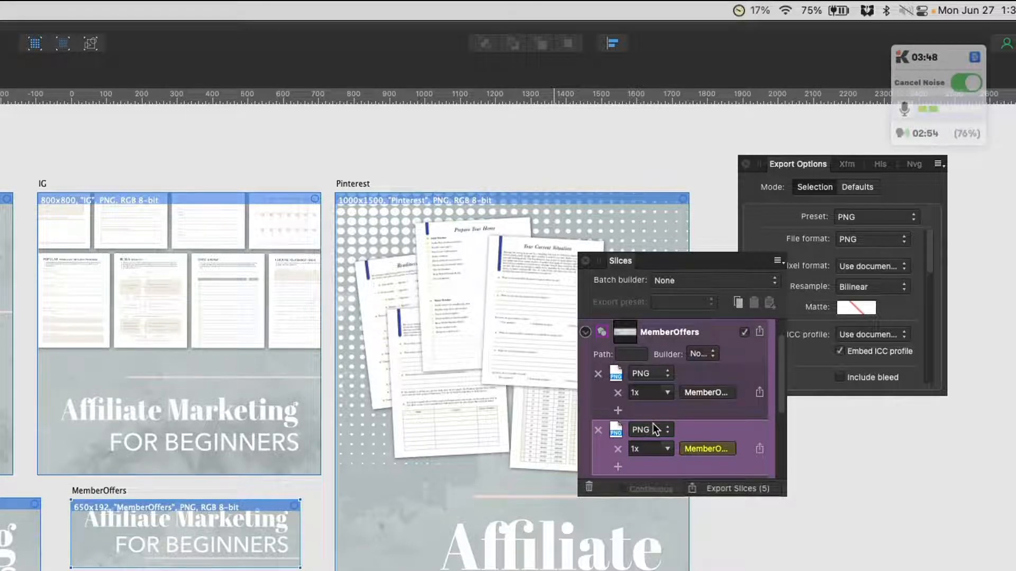
Set MemberOffers' second format to JPEG (Best quality) and add a third PDF (for print) format
click(650, 429)
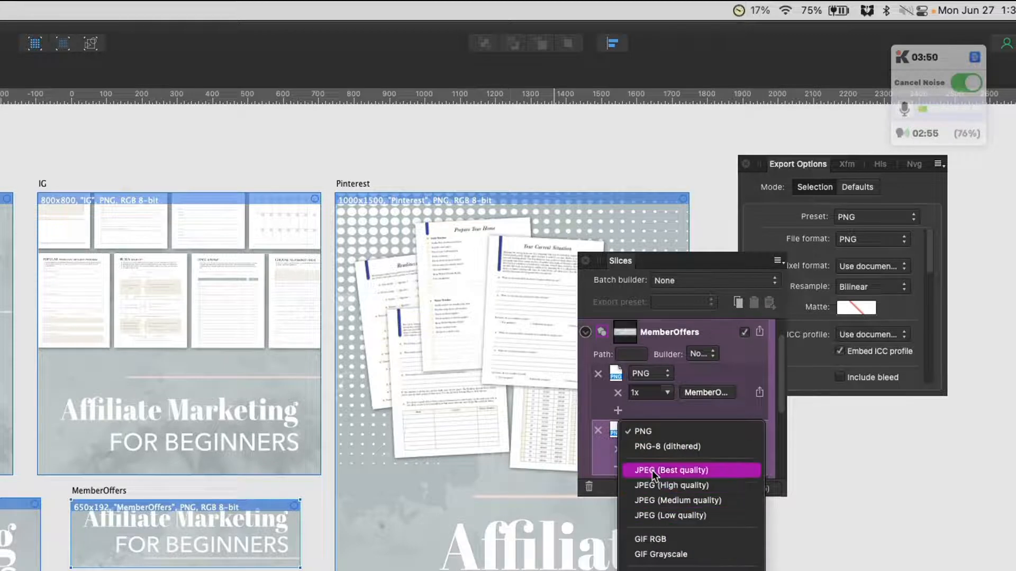
click(669, 470)
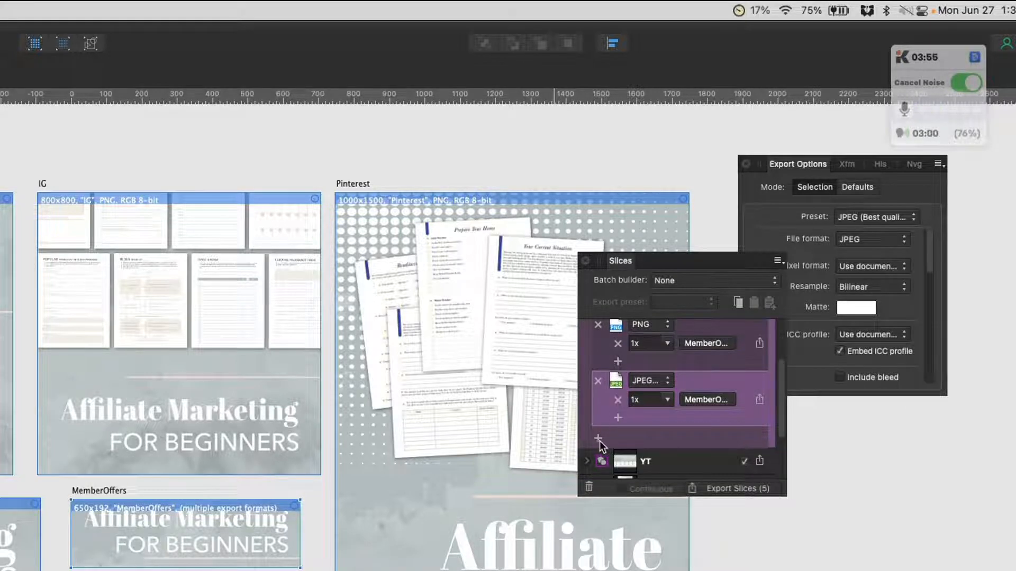
click(648, 438)
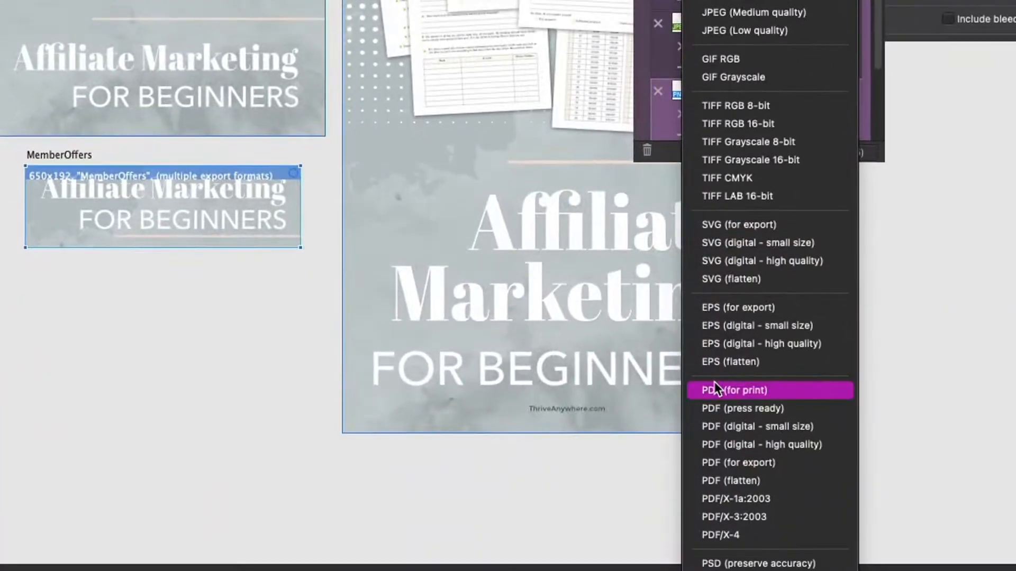
click(734, 389)
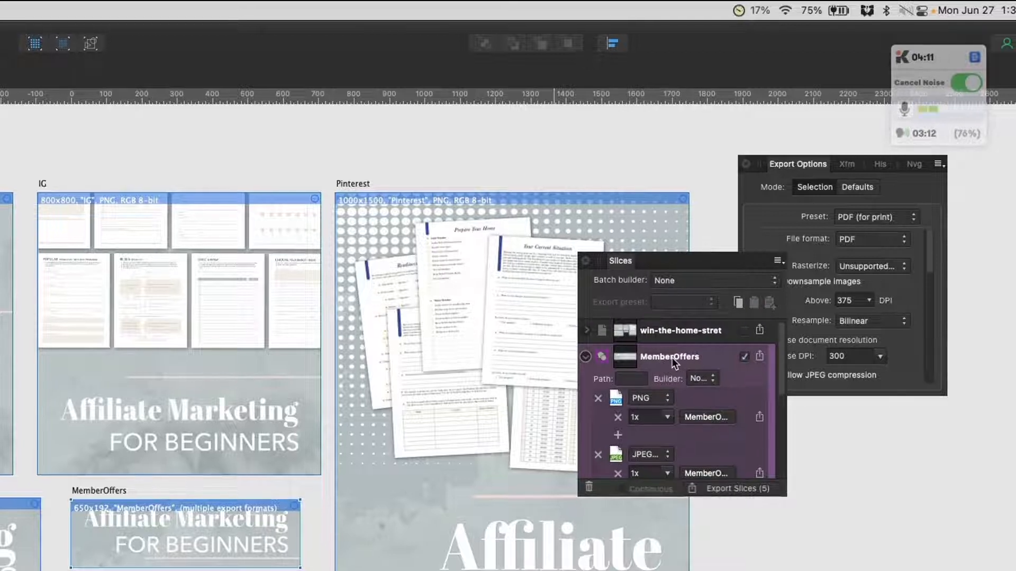
click(589, 330)
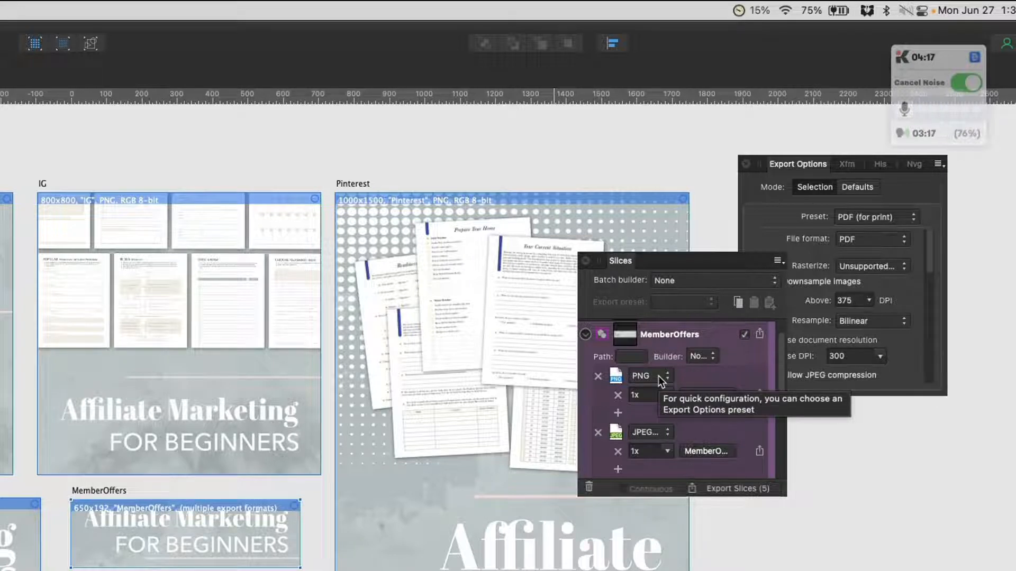
mouse_move(650, 445)
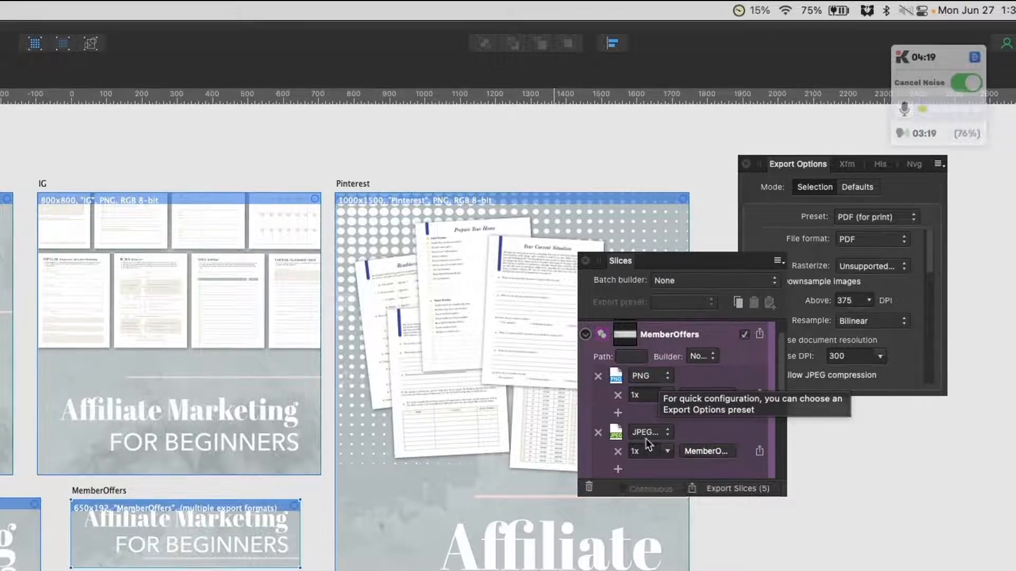